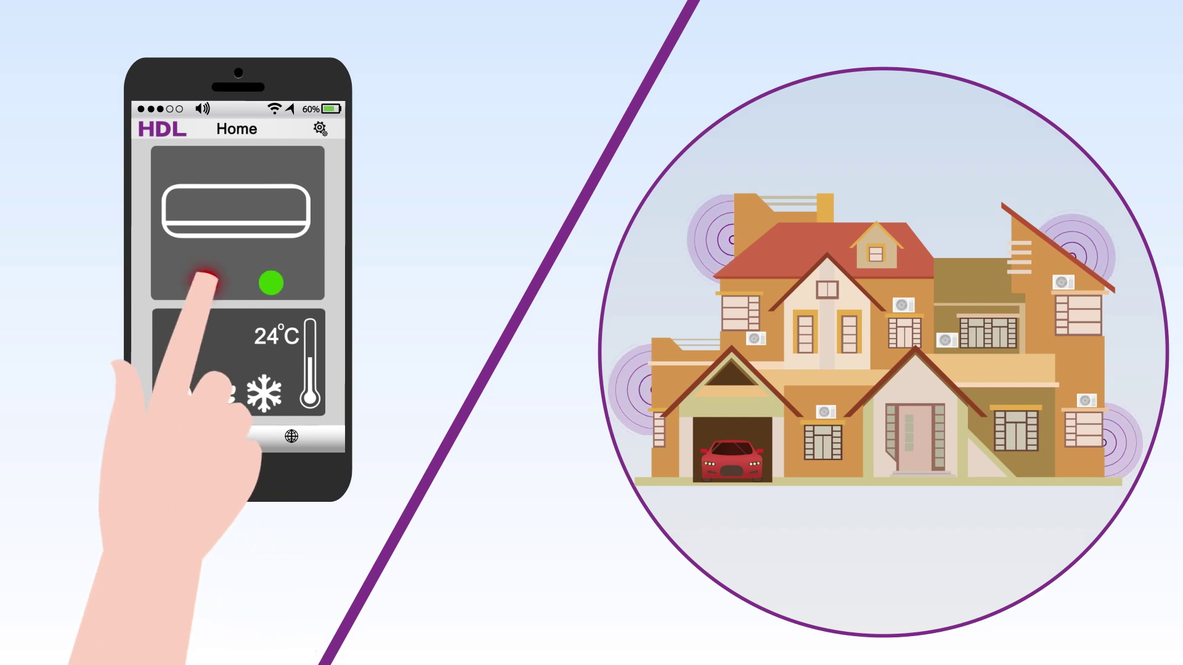
left_click(183, 438)
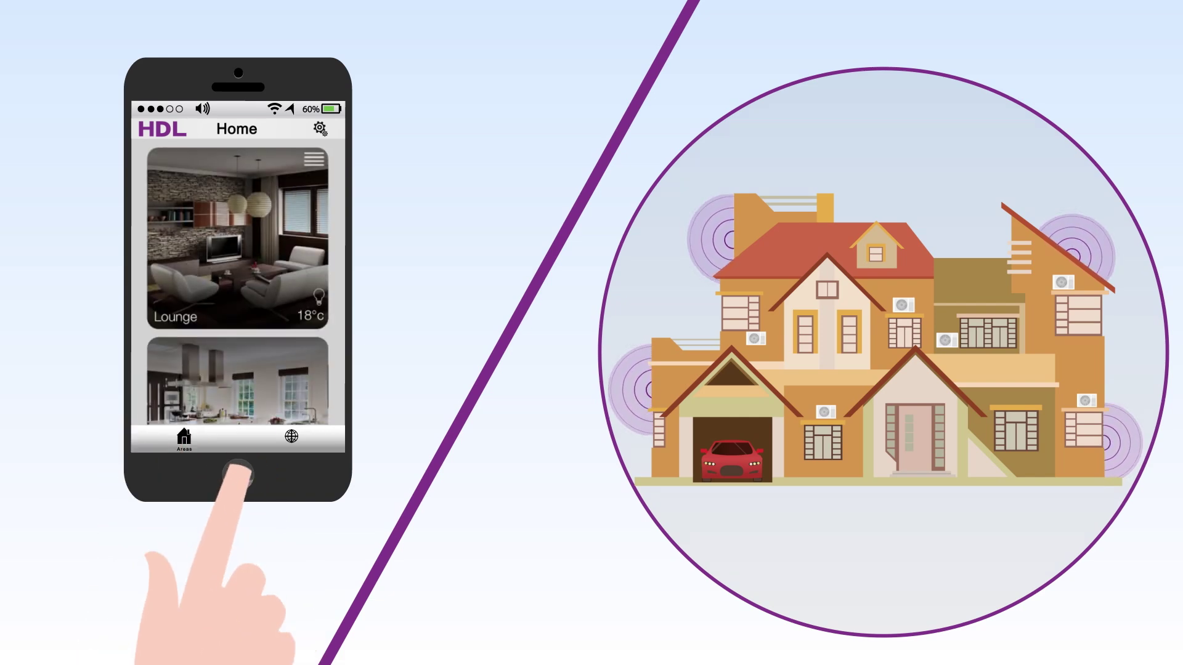